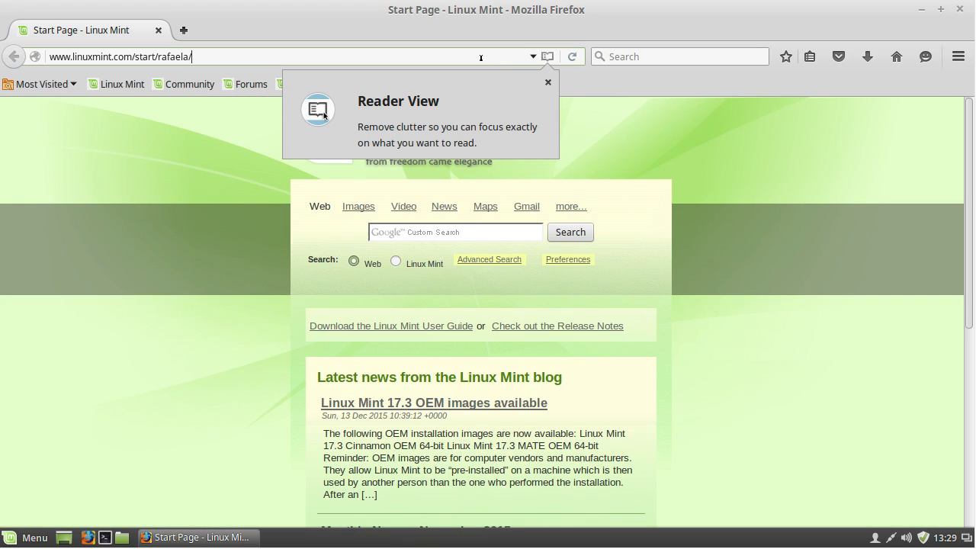
Load google.com/chrome in Firefox to reach the Chrome download offer
text(google.c)
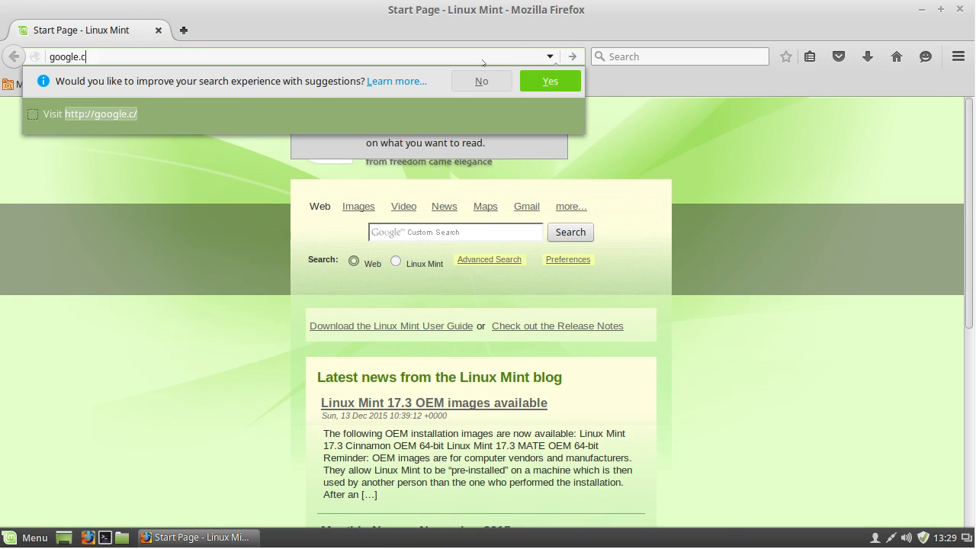
key(Return)
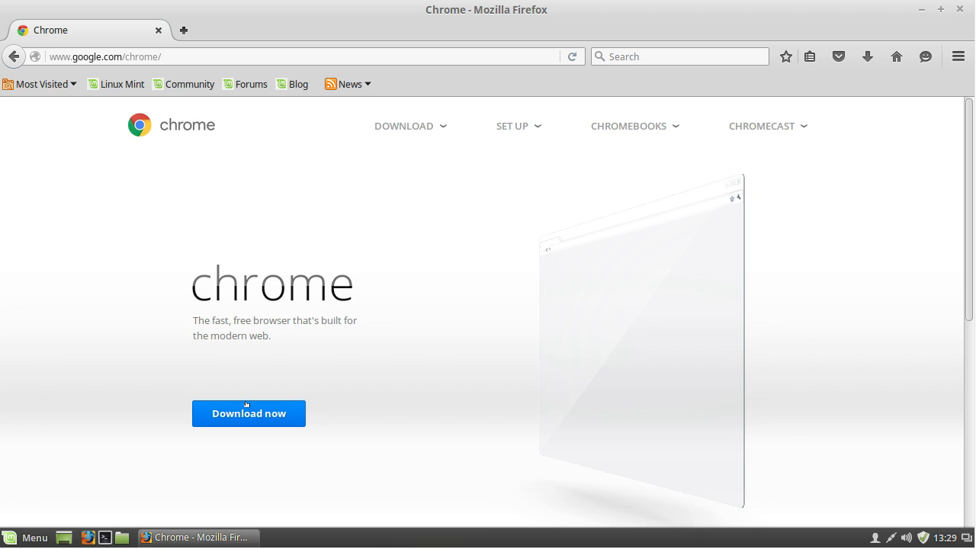
Download the 64-bit .deb Chrome package for Debian/Ubuntu, accepting the terms
click(248, 413)
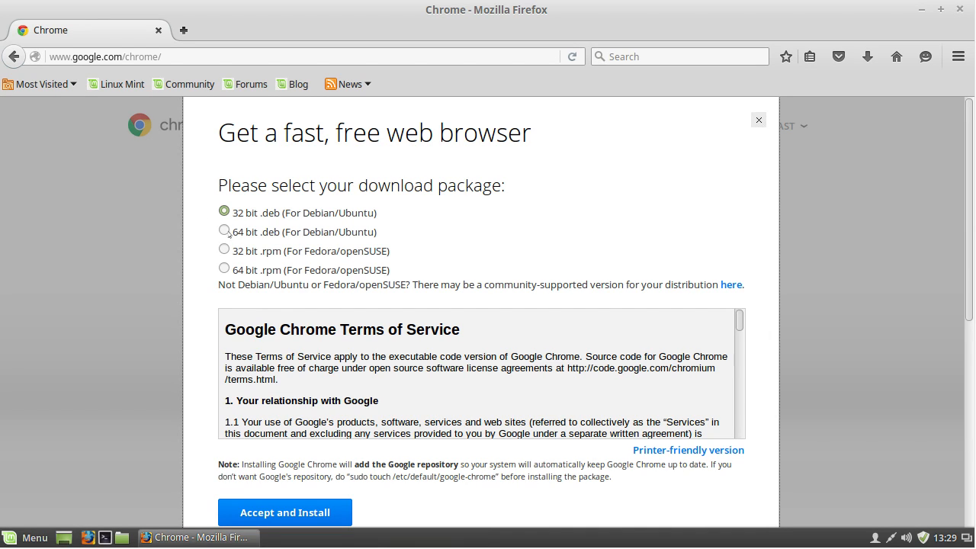
click(224, 231)
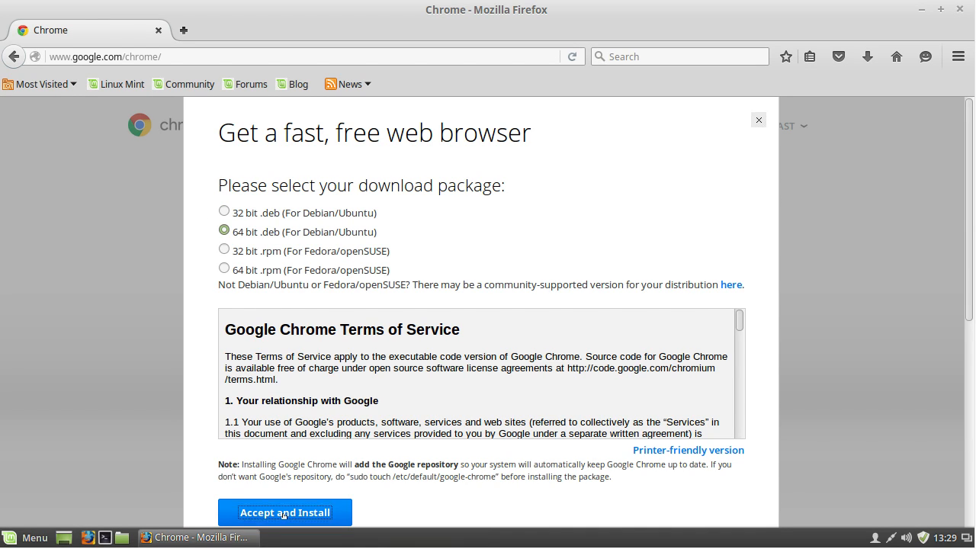
click(285, 512)
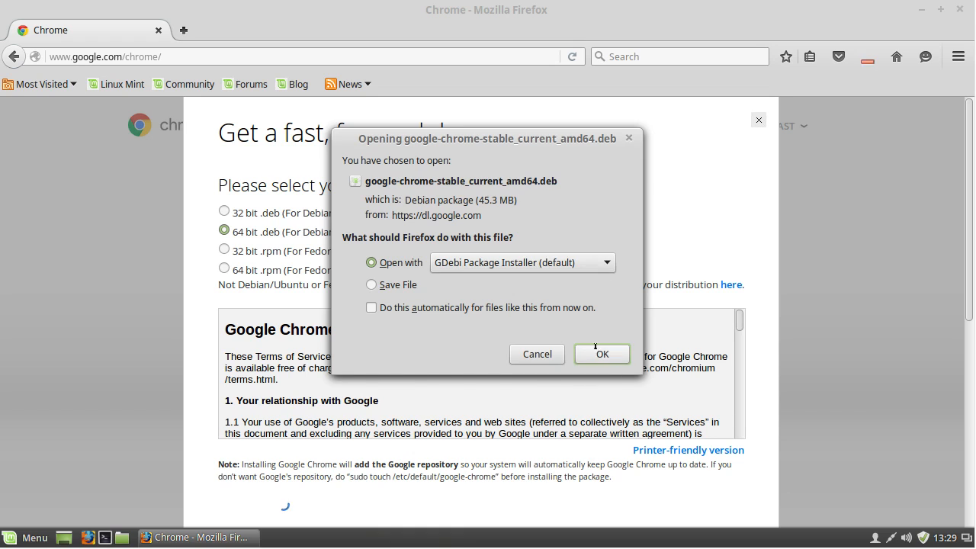
Install google-chrome-stable_current_amd64.deb through GDebi with administrative rights
click(603, 353)
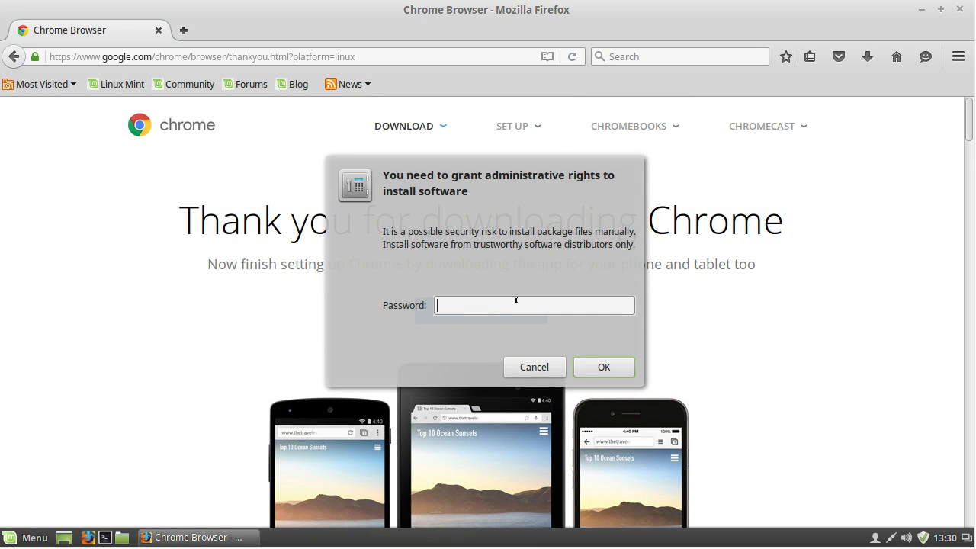
click(534, 366)
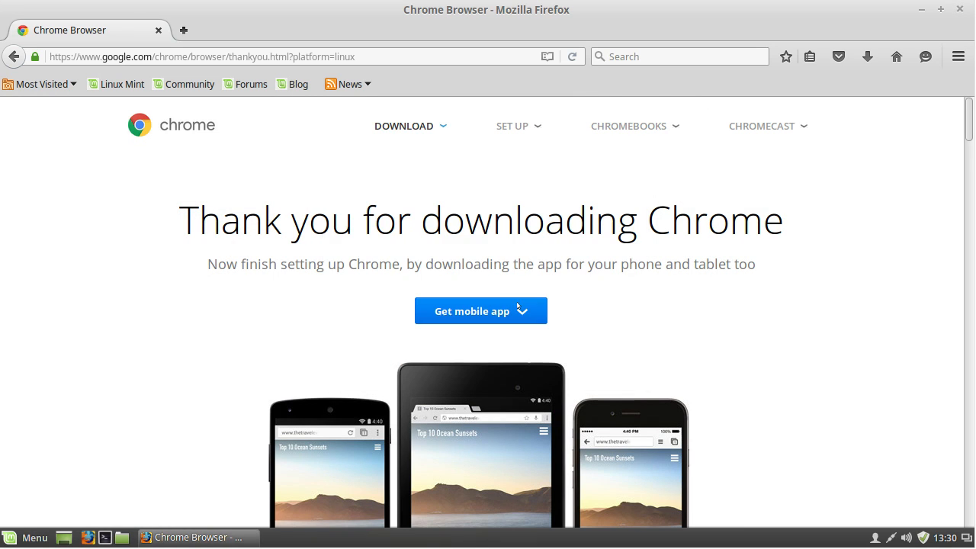
click(646, 158)
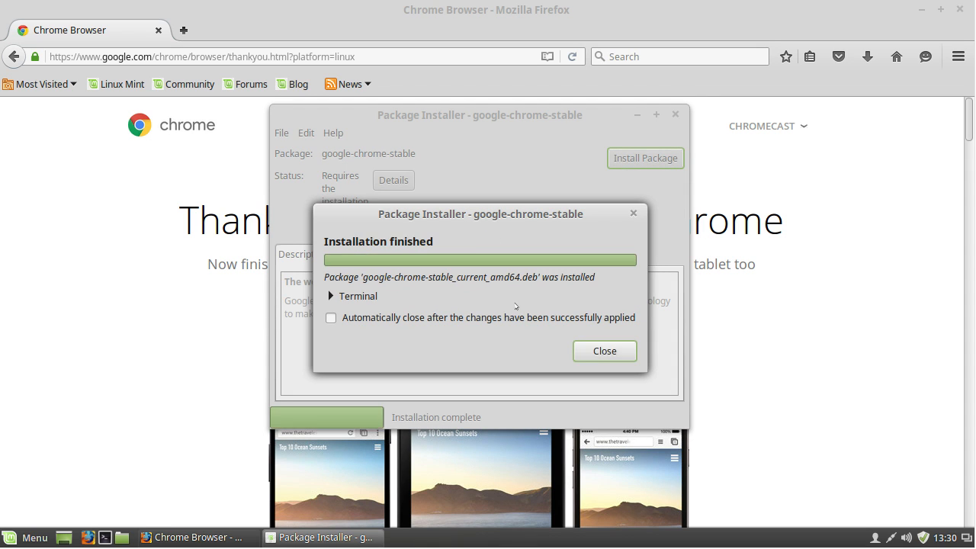
Dismiss GDebi's Installation finished notice and launch Google Chrome
click(604, 350)
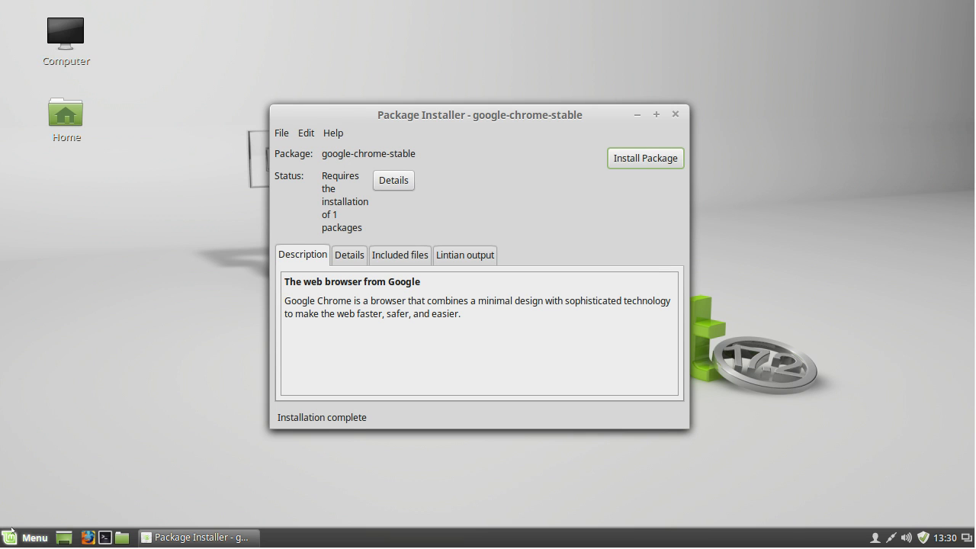
click(33, 533)
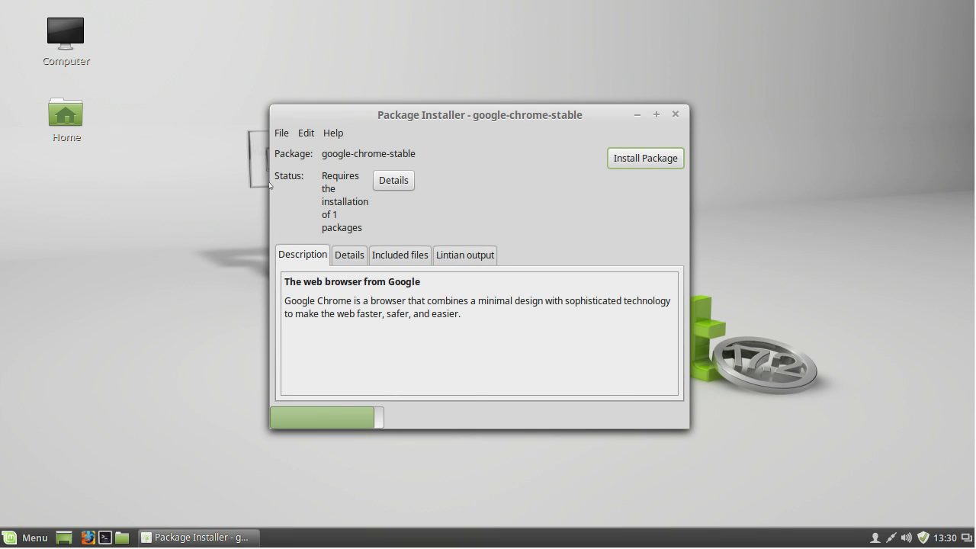
click(645, 158)
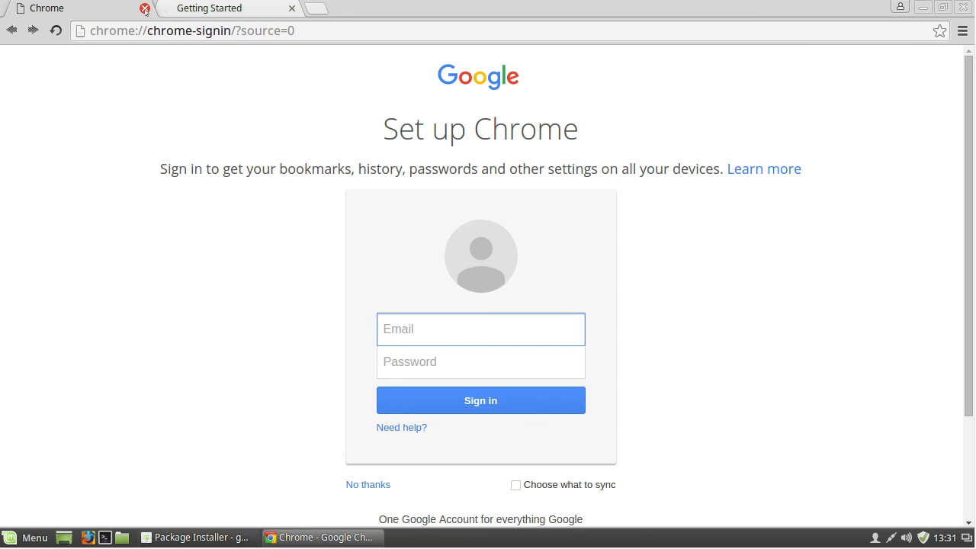
Skip Chrome's sign-in page and head to Netflix from the address bar
click(368, 484)
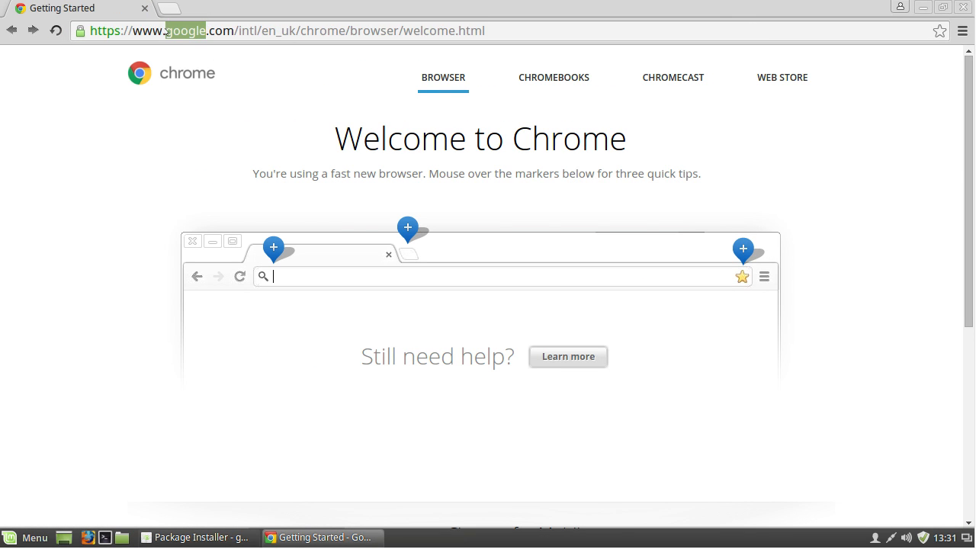
text(netflix.com/search/top)
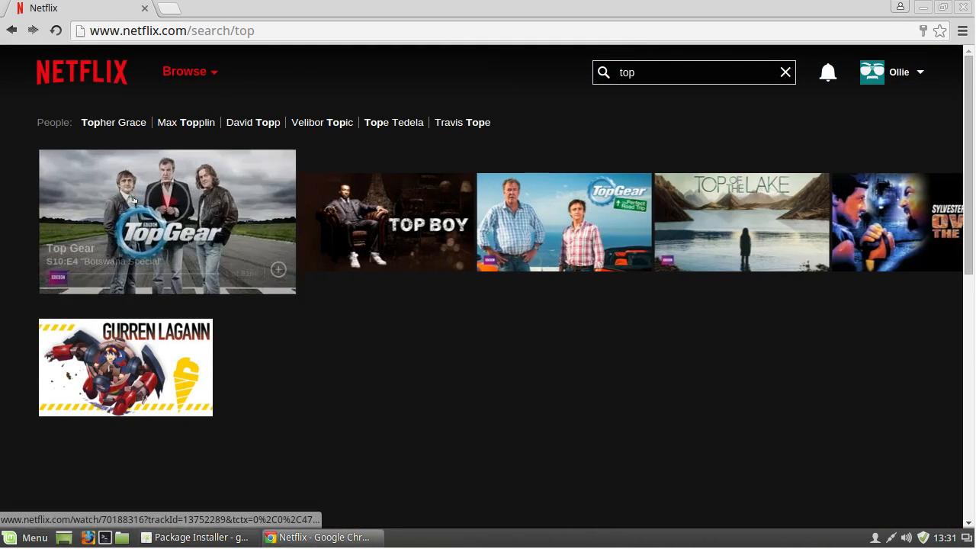
mouse_move(133, 199)
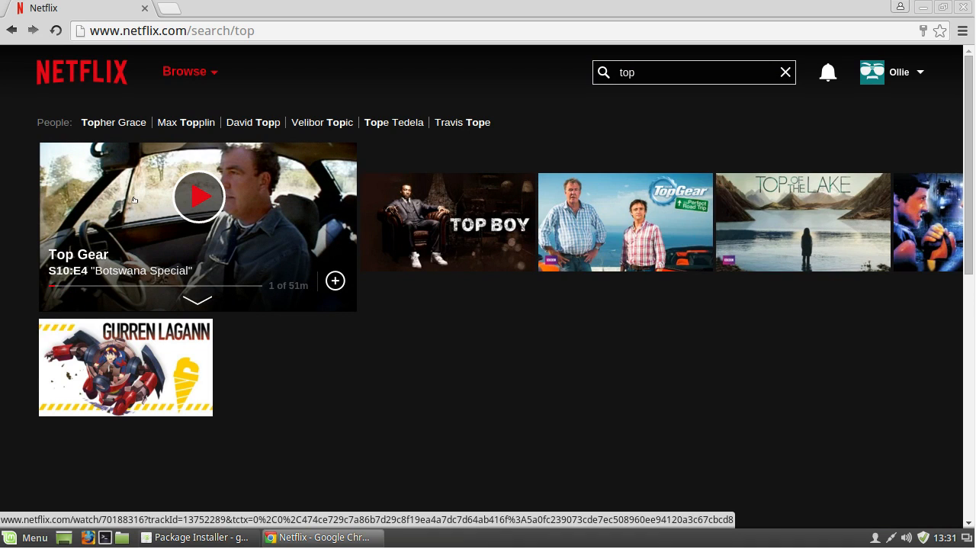
Start the Top Gear episode from Netflix's 'top' search results
click(199, 197)
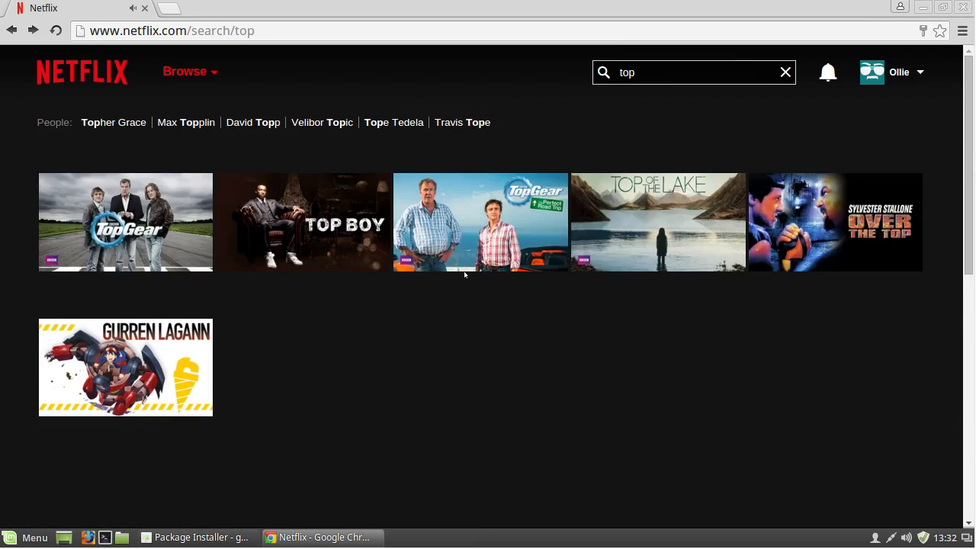
click(962, 30)
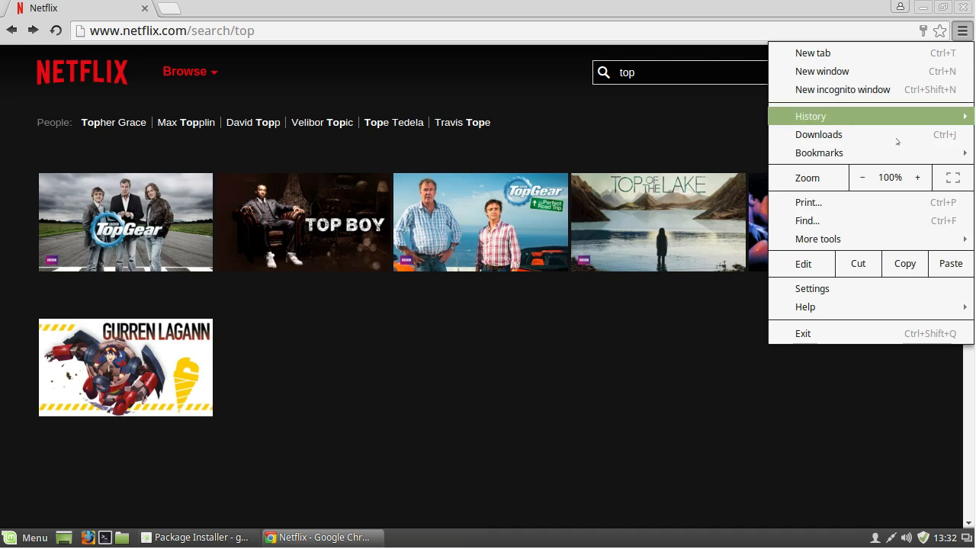
mouse_move(818, 239)
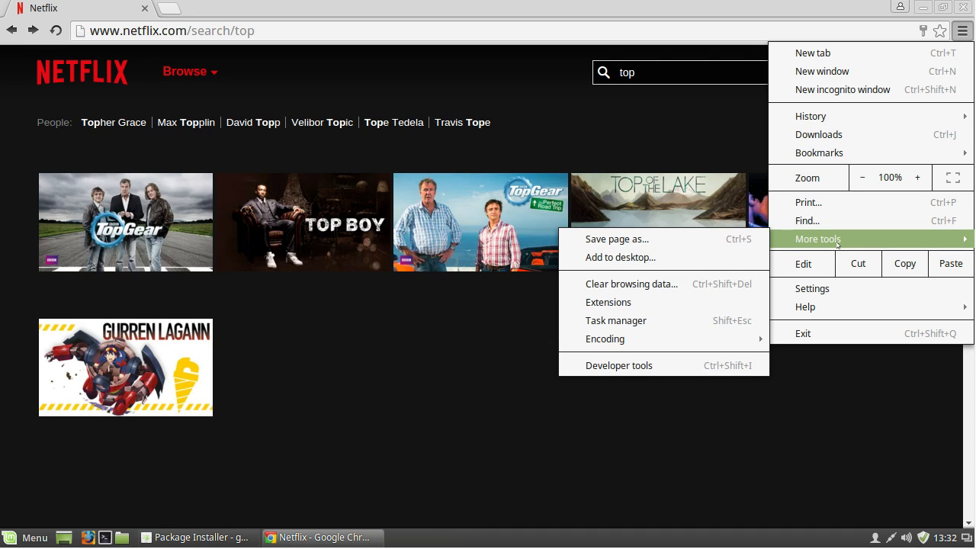
mouse_move(689, 257)
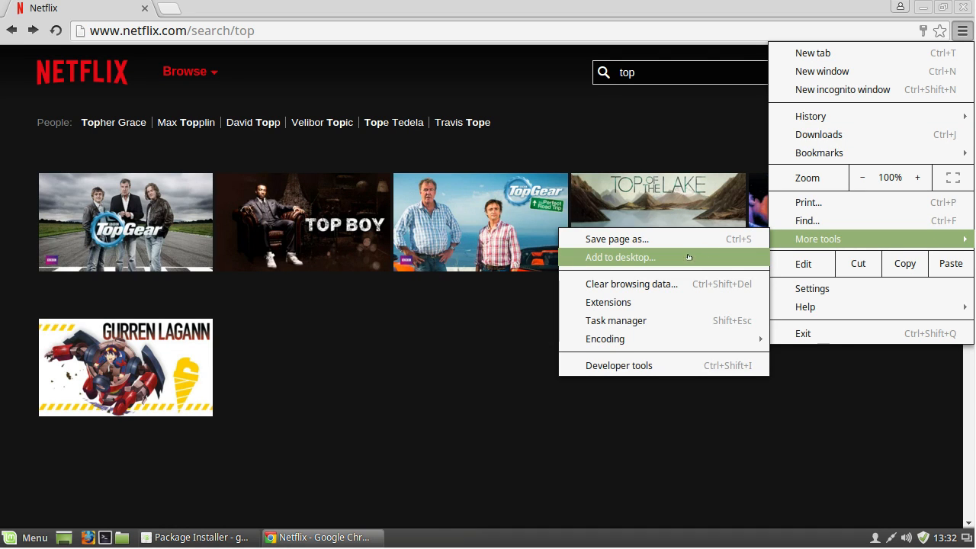
Add a Netflix desktop shortcut via More tools, set to Open as window
click(621, 257)
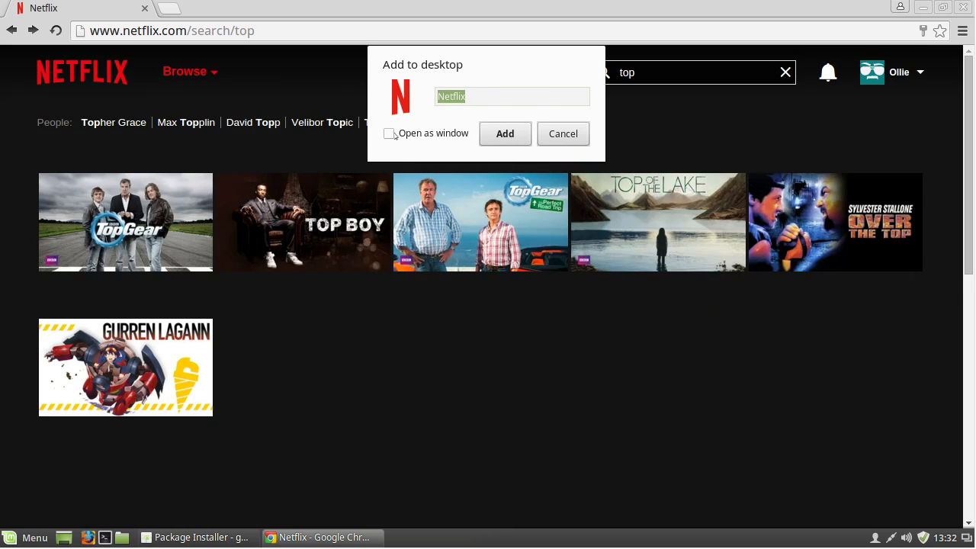
click(388, 133)
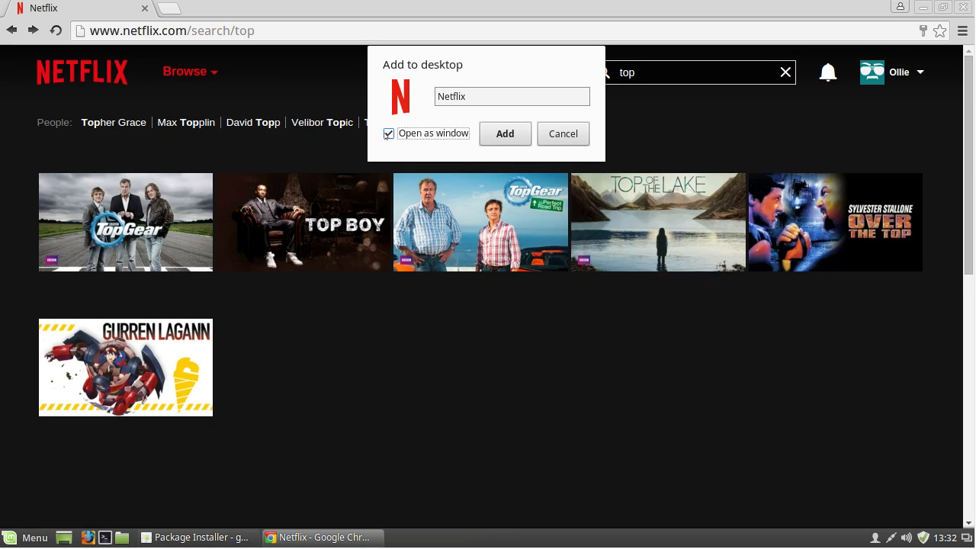
click(562, 133)
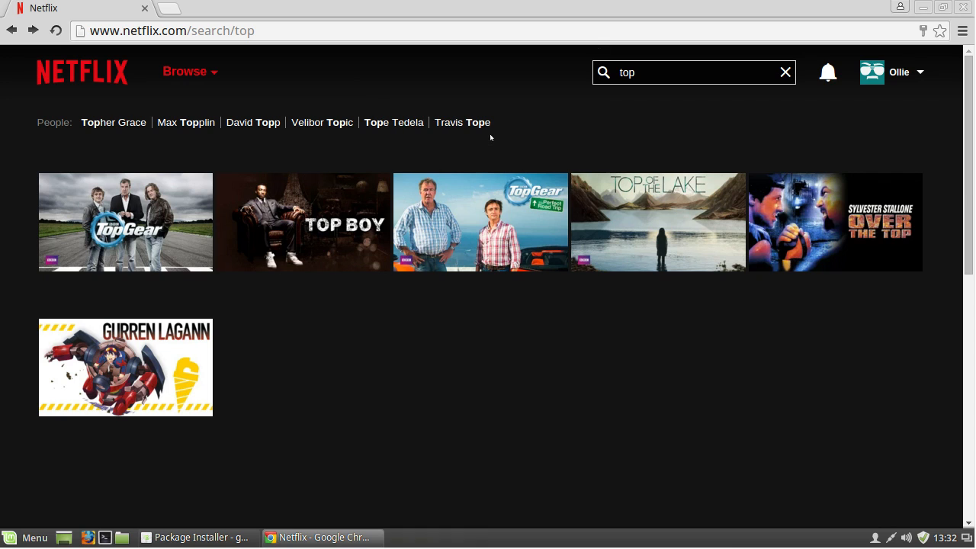